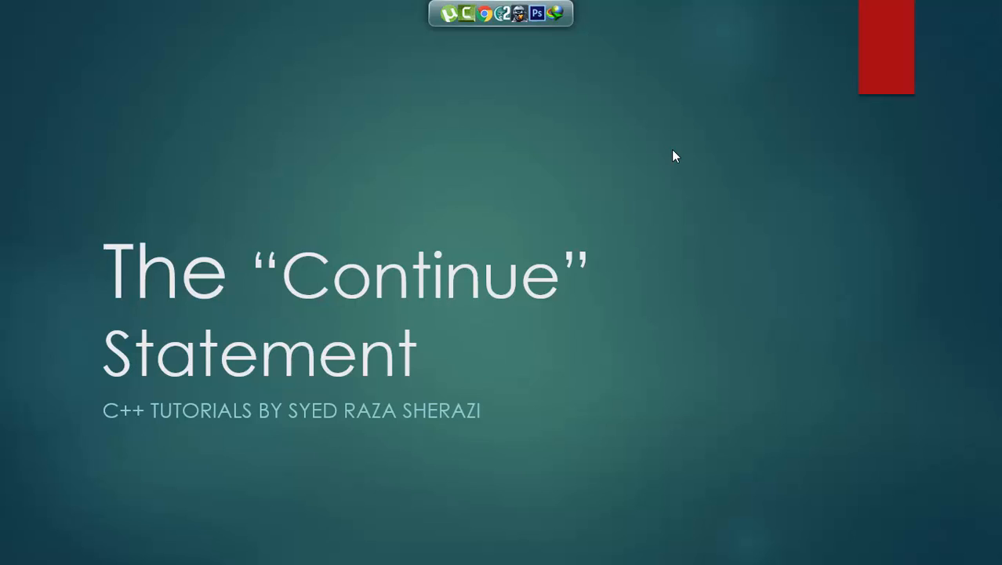
mouse_move(331, 271)
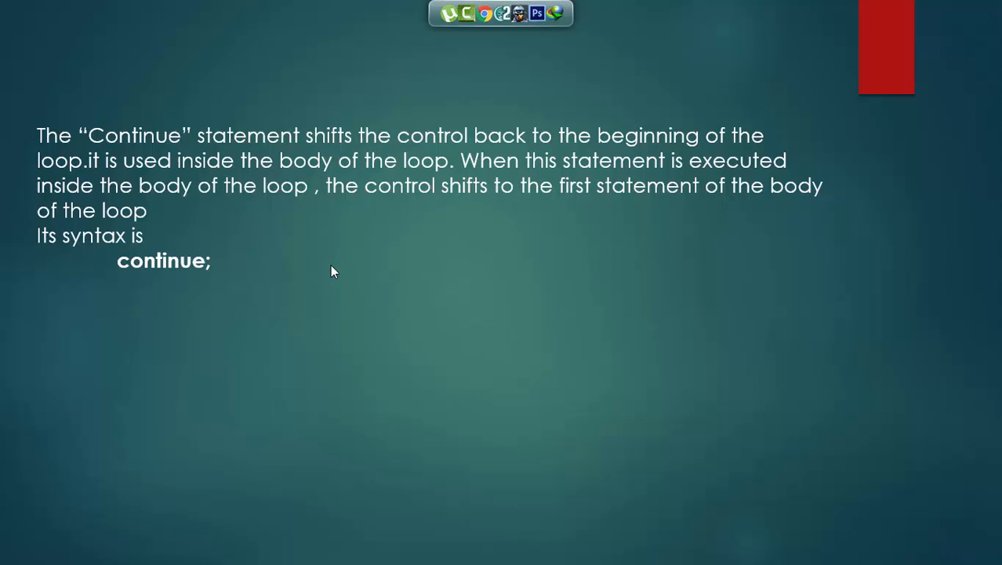
Step: Switch to continue statement.cpp and add 'int c;' and 'c=1;' inside main
key(alt+tab)
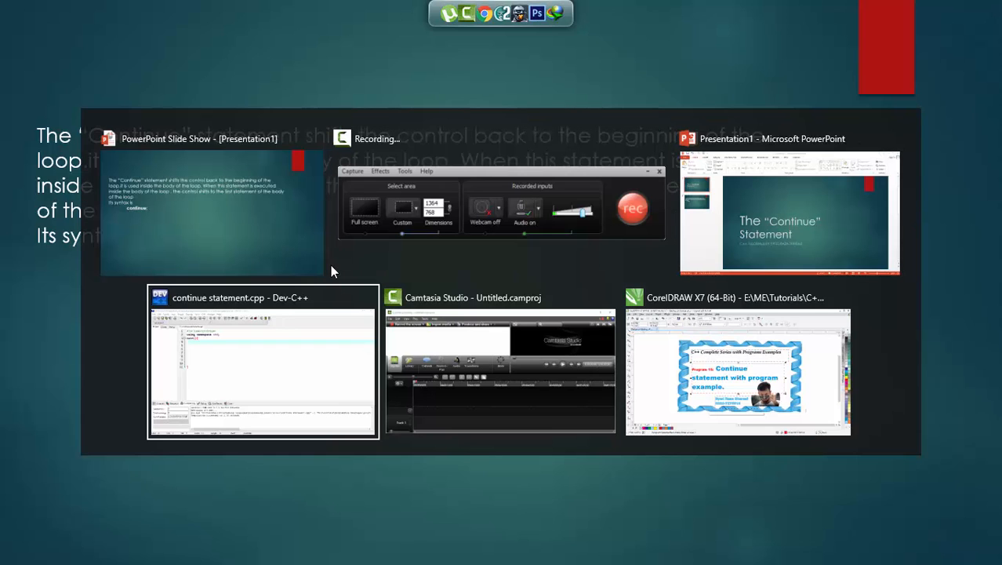
click(262, 361)
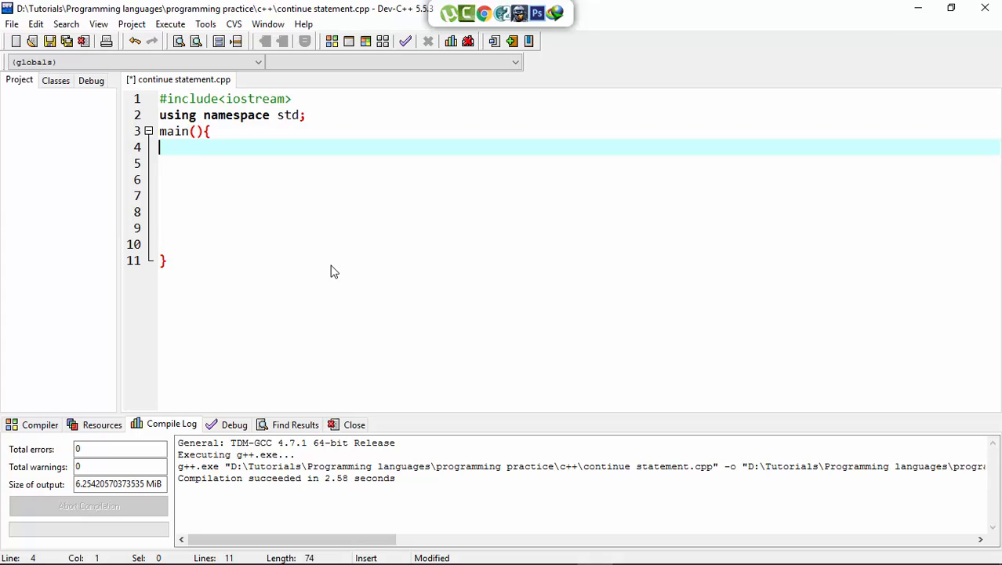
text(int c;)
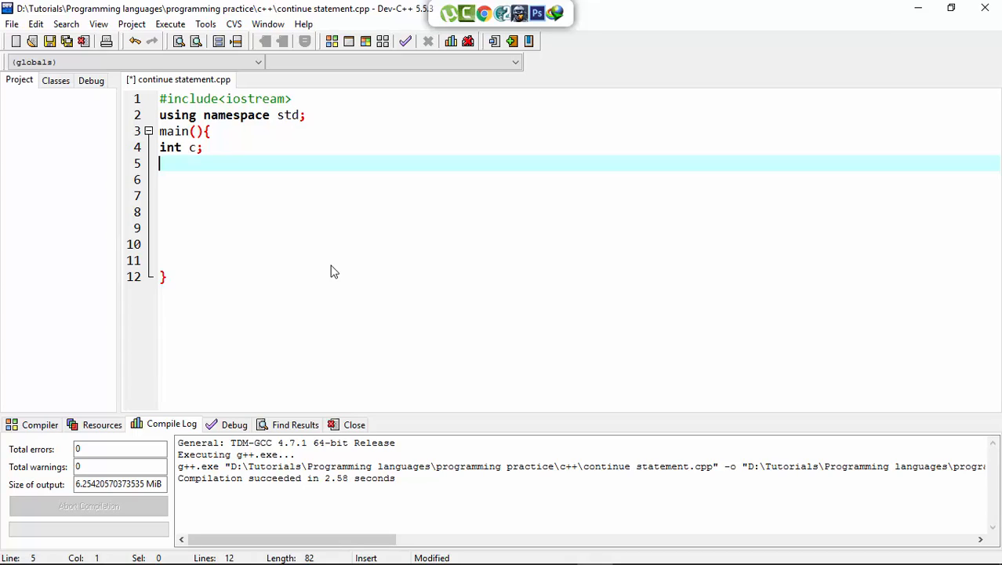
text(i)
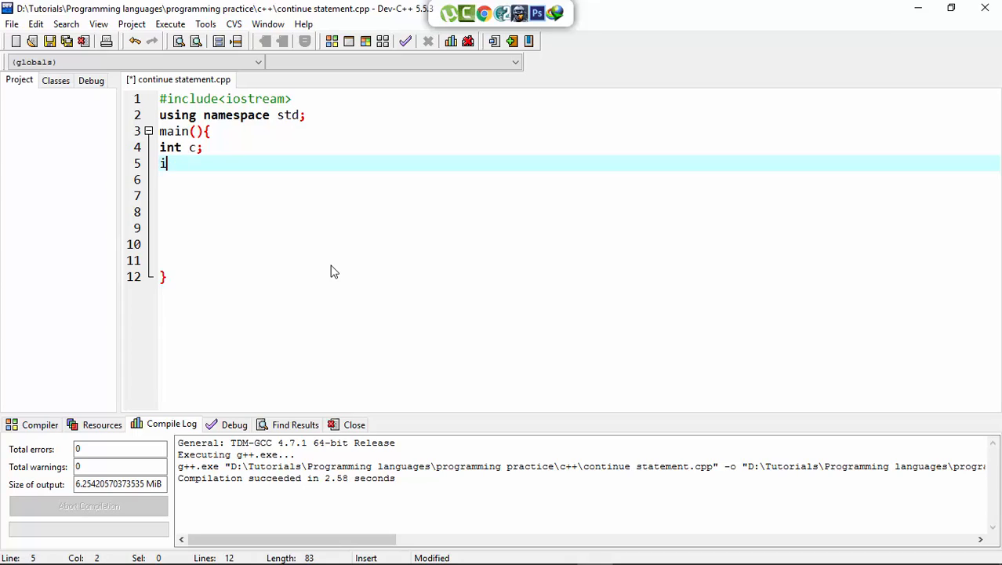
text(c=1;)
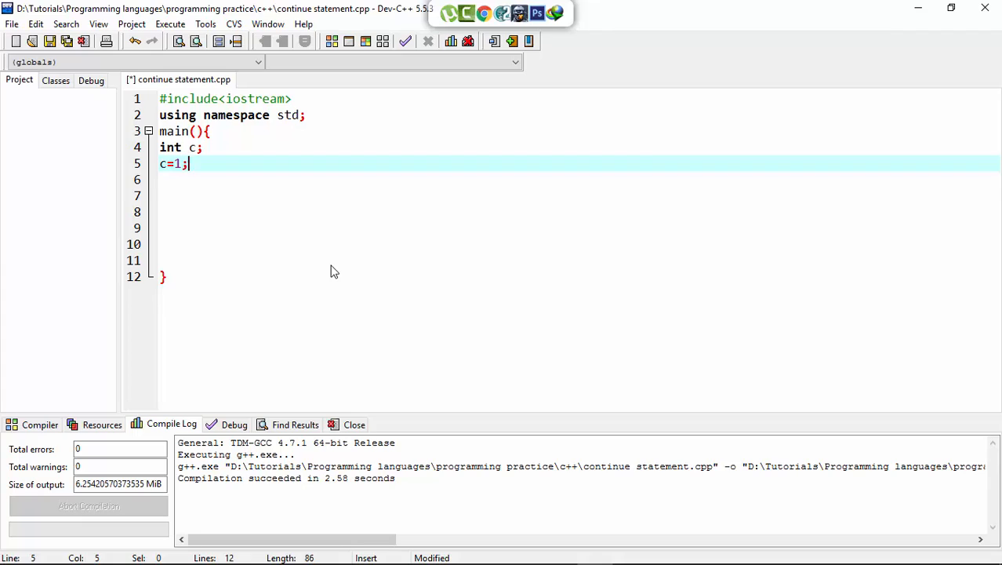
Step: Write the loop header 'while(c<=5)' with an opening brace
text(whil)
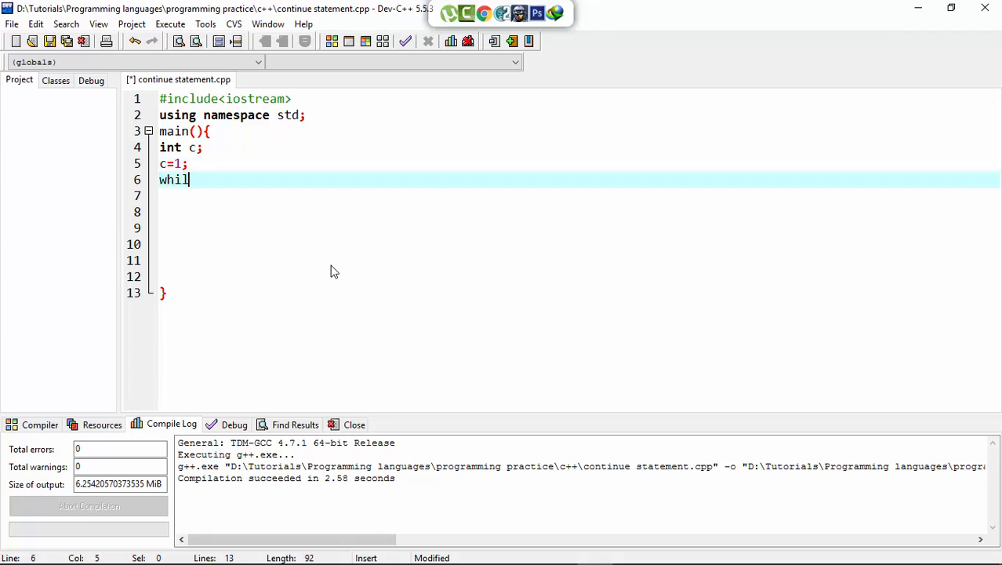
text(e())
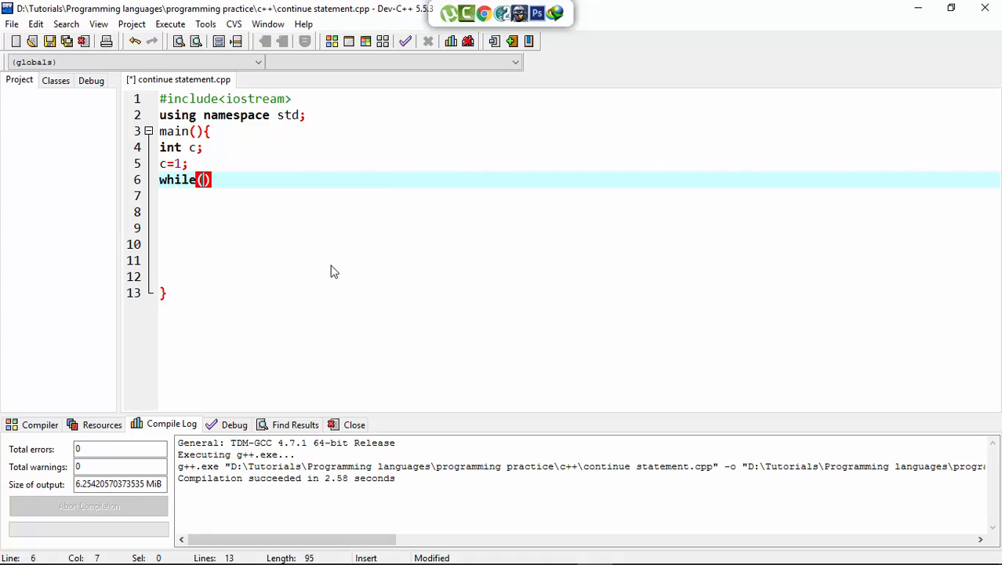
text(c<)
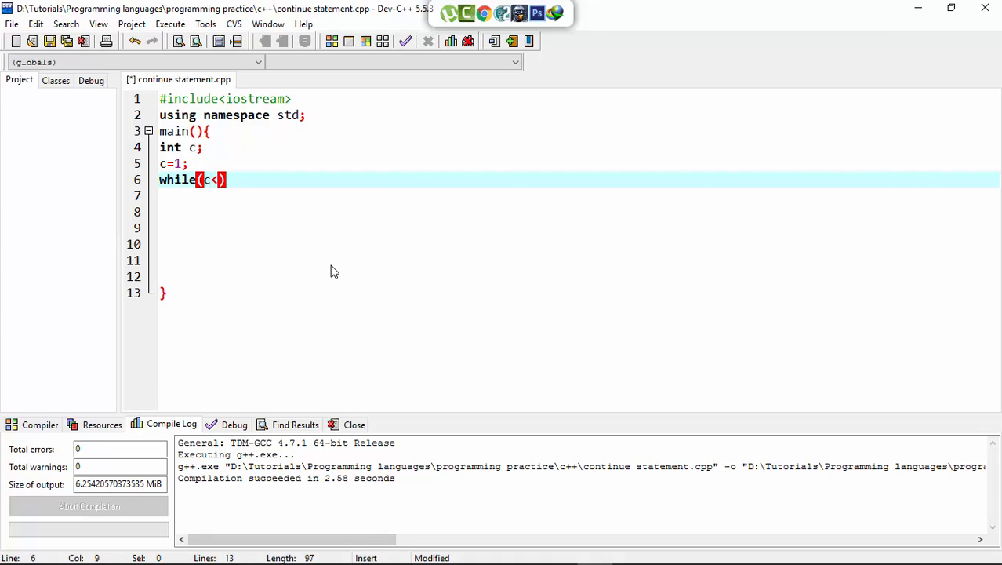
text(=5)
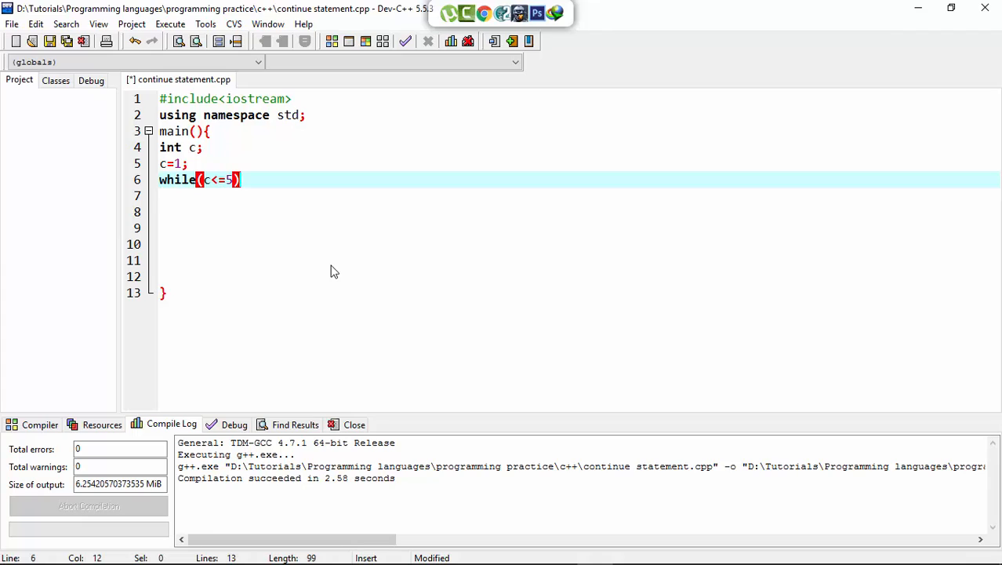
text({)
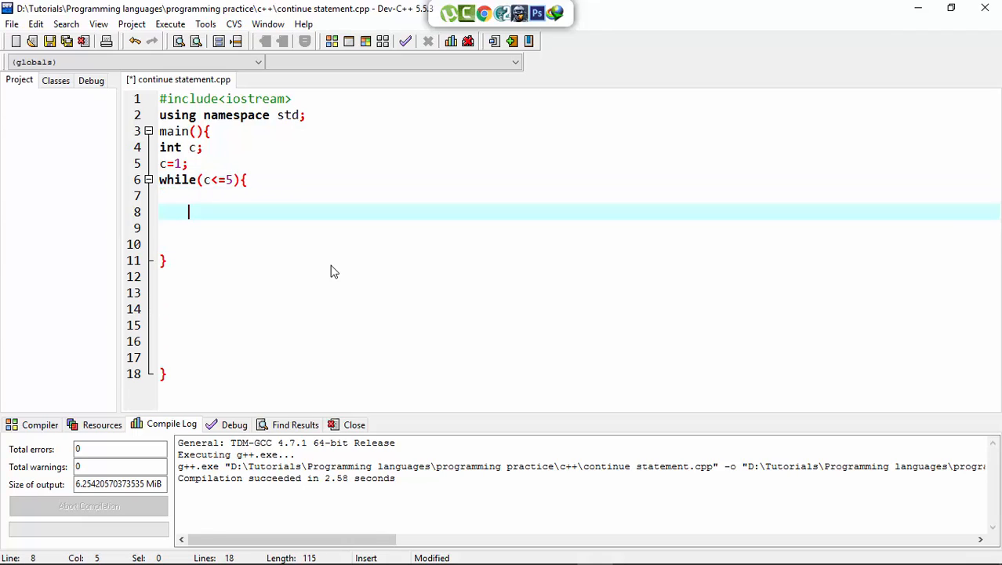
Step: Fill the loop body with cout<<"Pakistan"<<endl; and c++
key(Up)
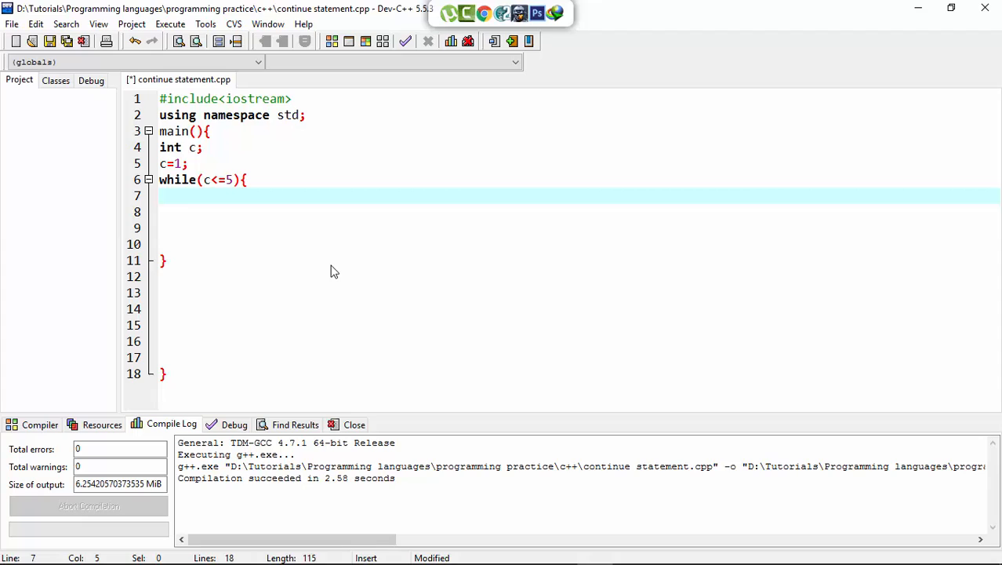
text(cout<<"")
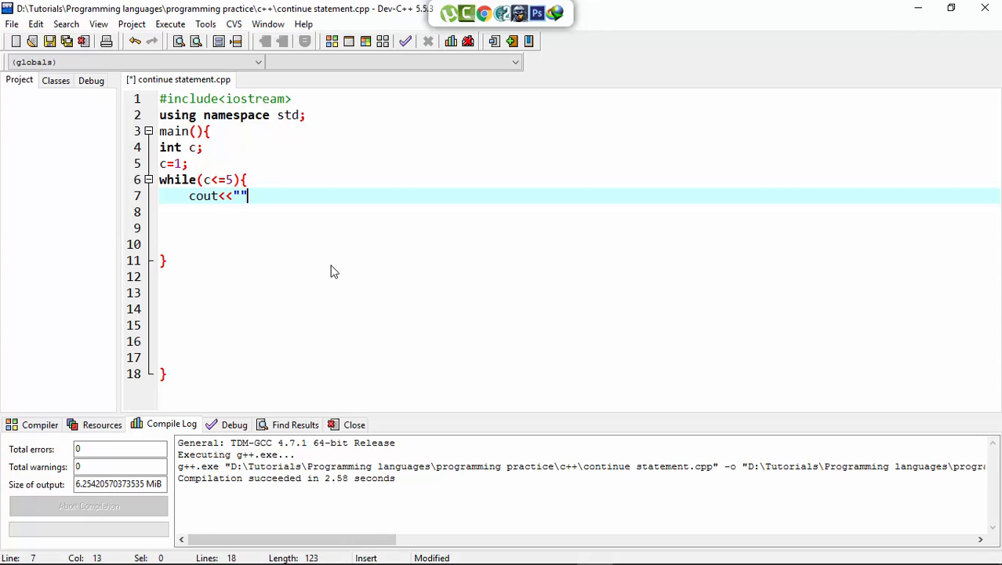
text(Pakista)
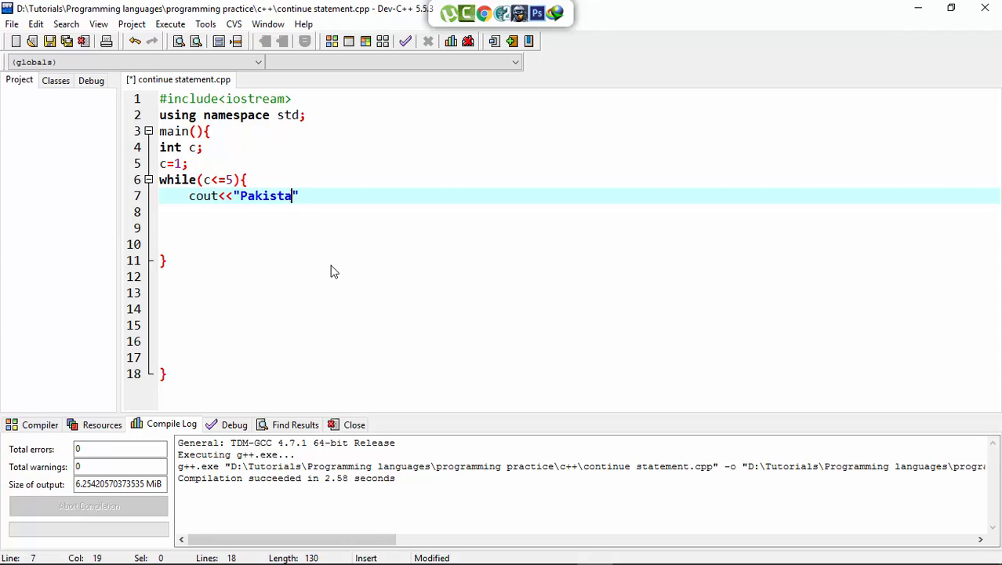
text(n)
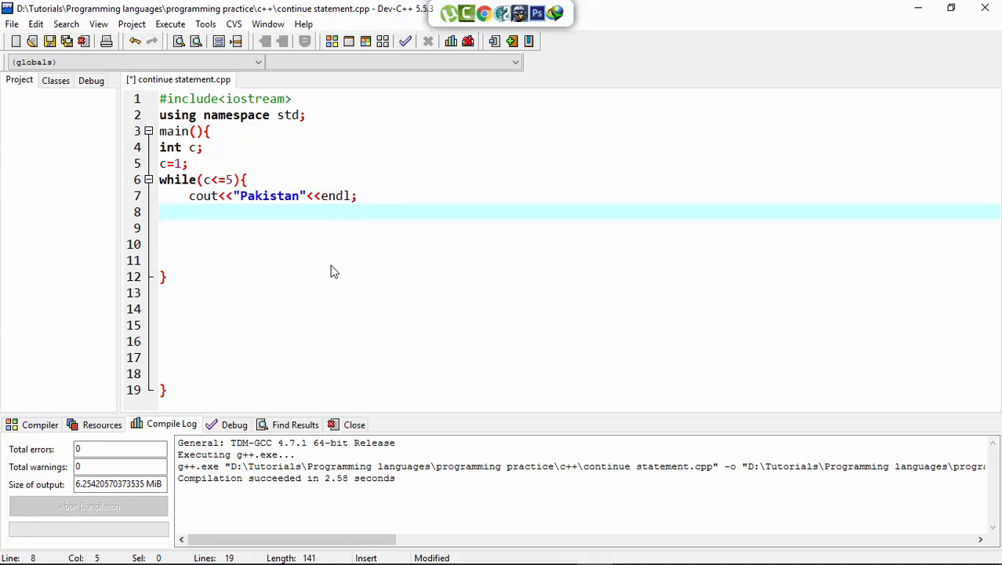
text(c)
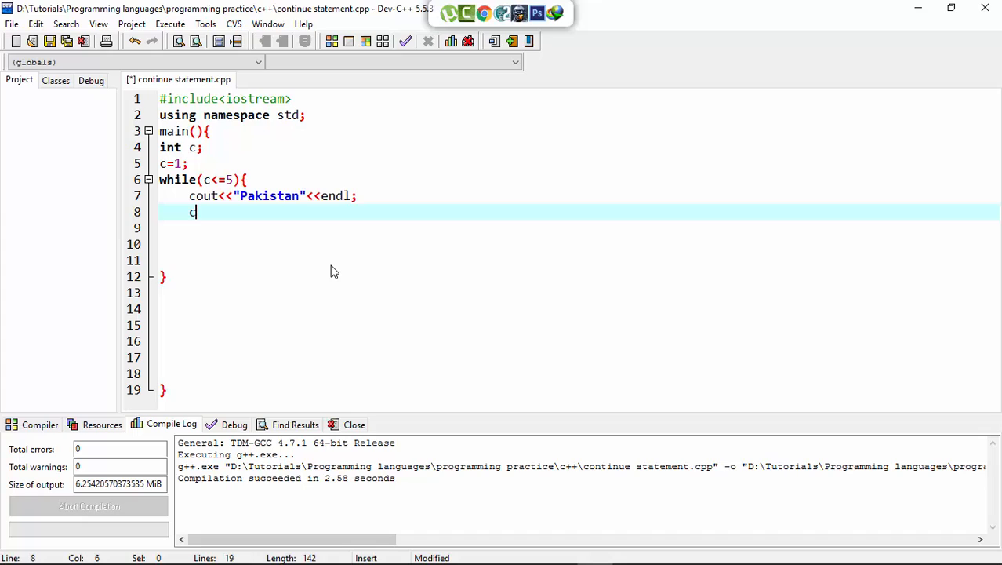
text(++)
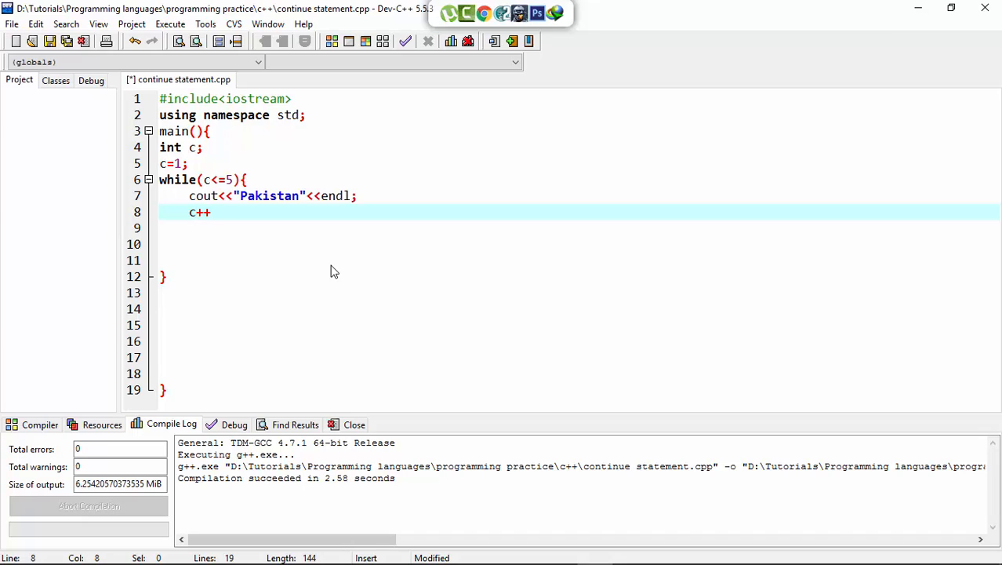
key(enter)
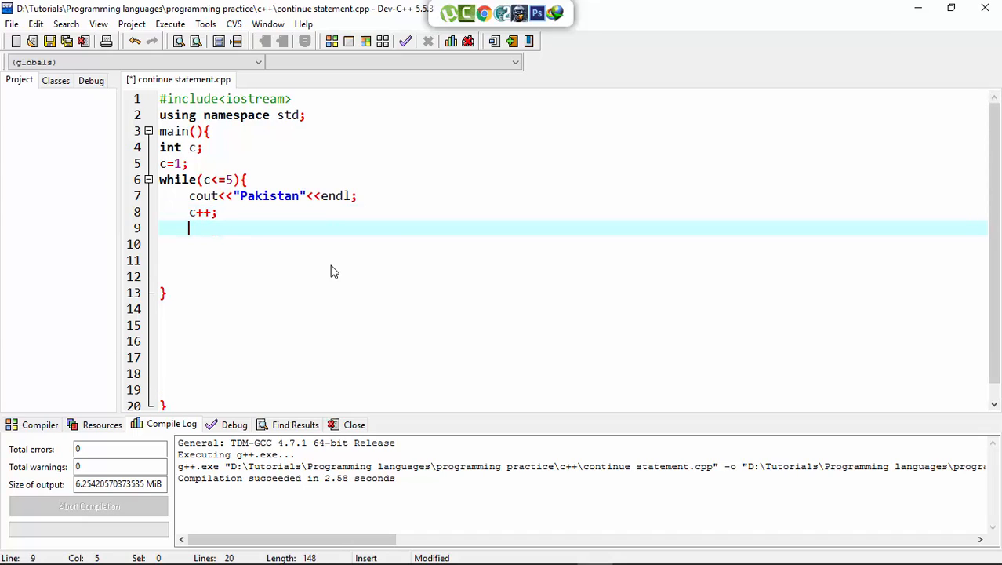
Step: Add 'continue;' followed by cout<<"islamabad"<<endl; in the loop body
text(con)
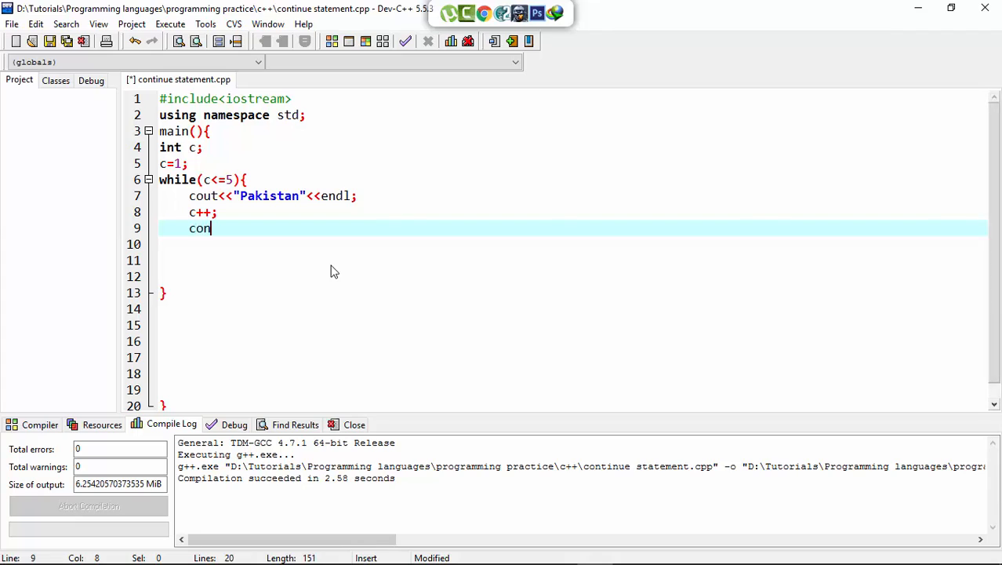
text(tinue;)
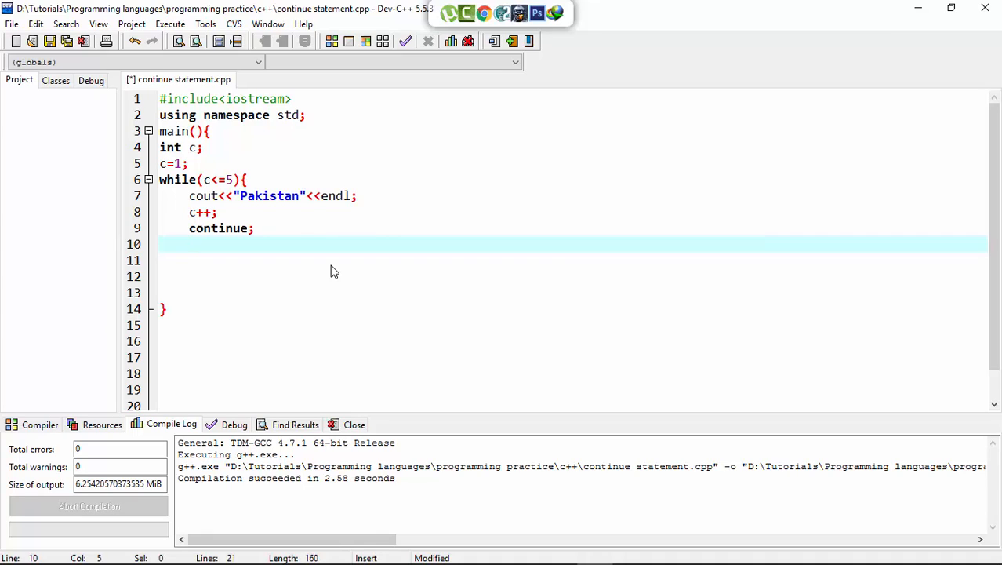
text(cout<<")
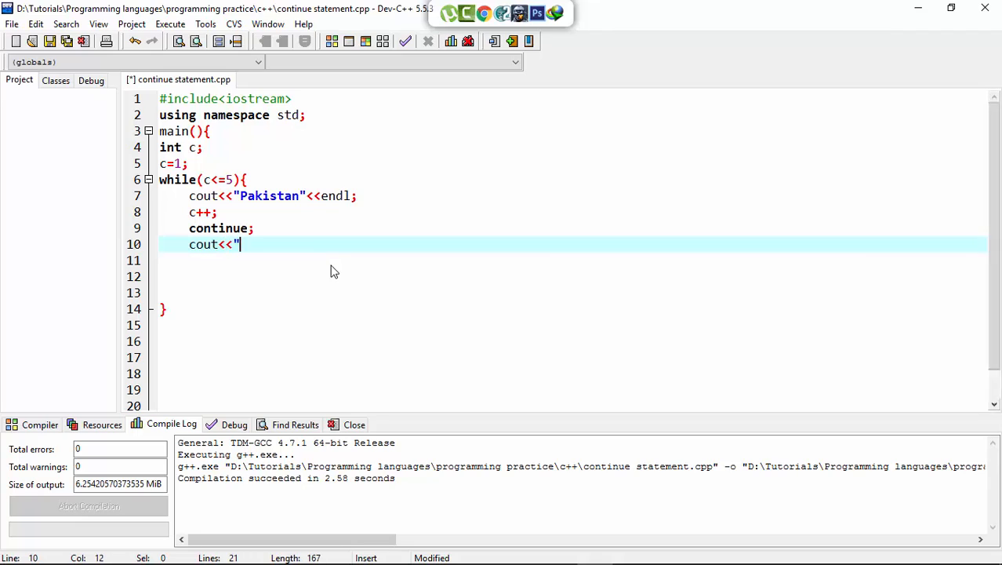
text(")
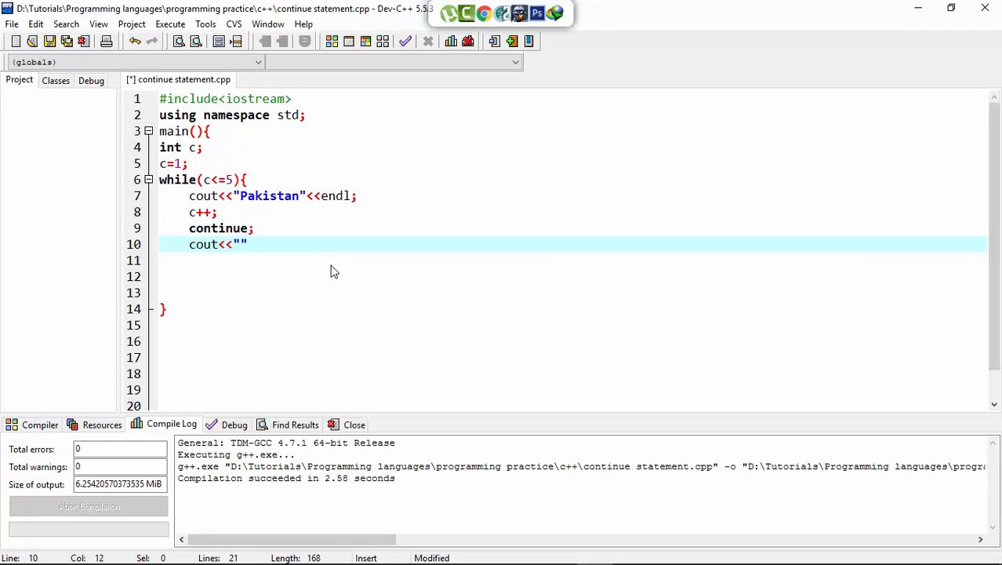
text(islamabad)
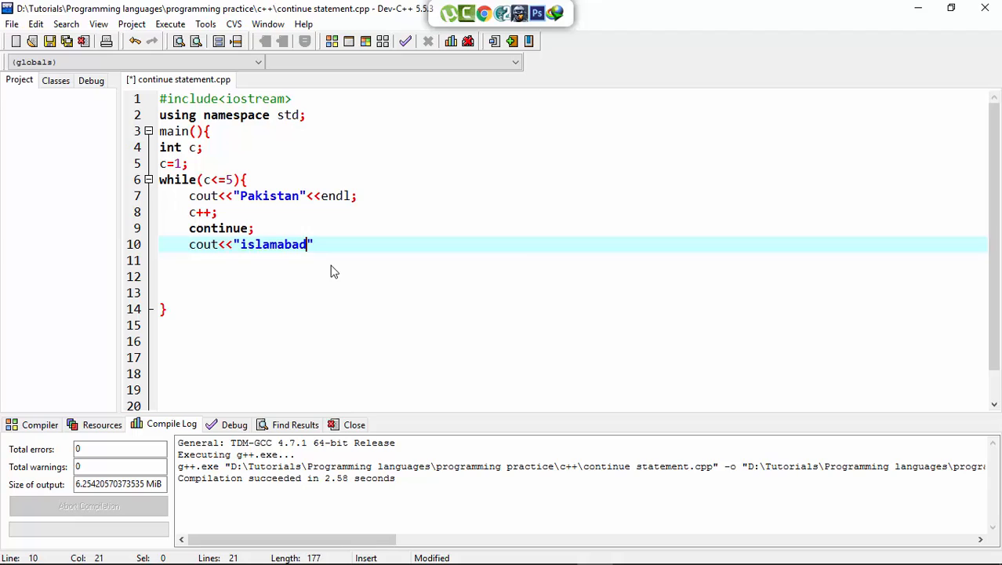
text(<<e)
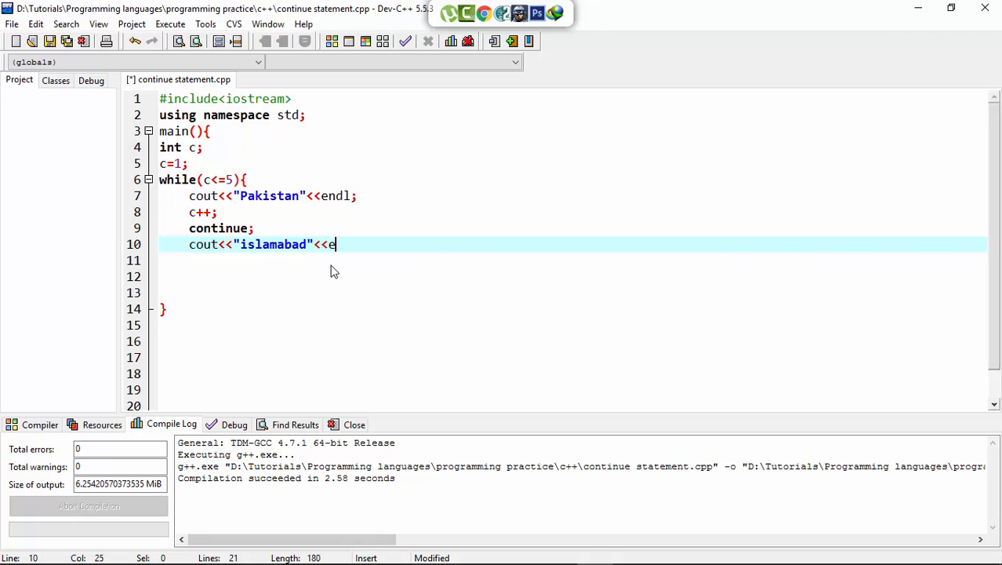
text(ndl;)
click(573, 261)
text(cout<<")
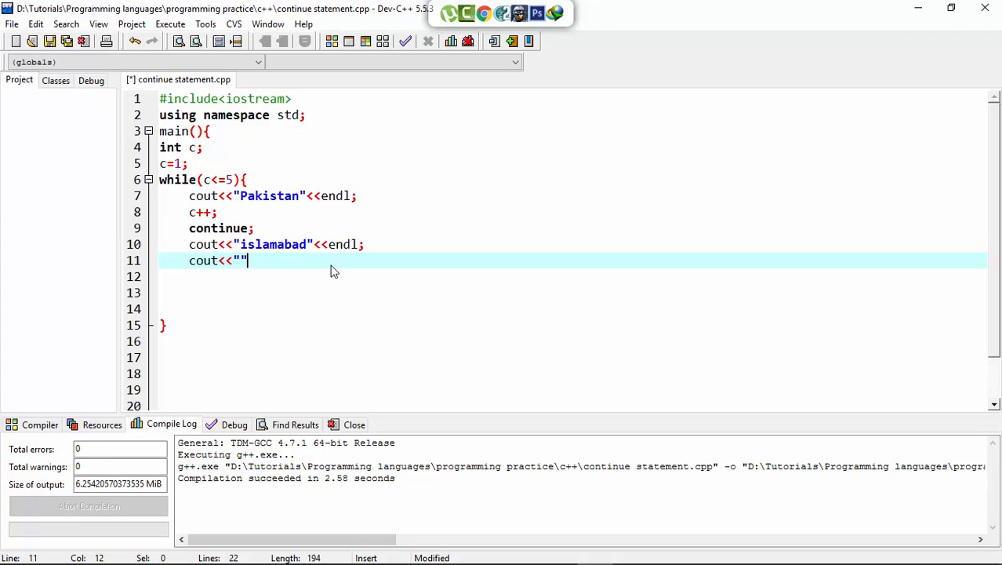
Step: Add a cout<<"peshwar"<<endl line after the islamabad line
text(j)
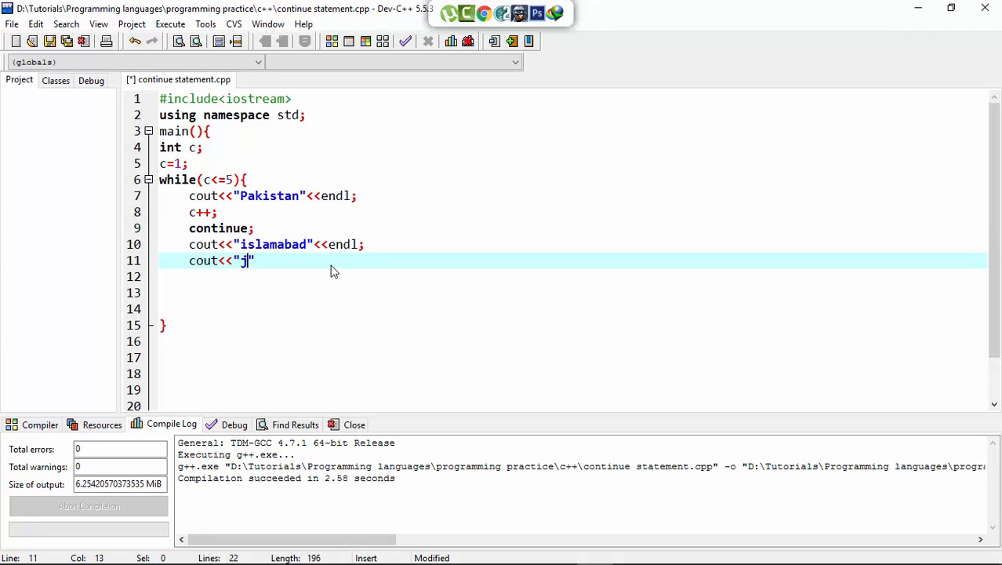
text(pesh)
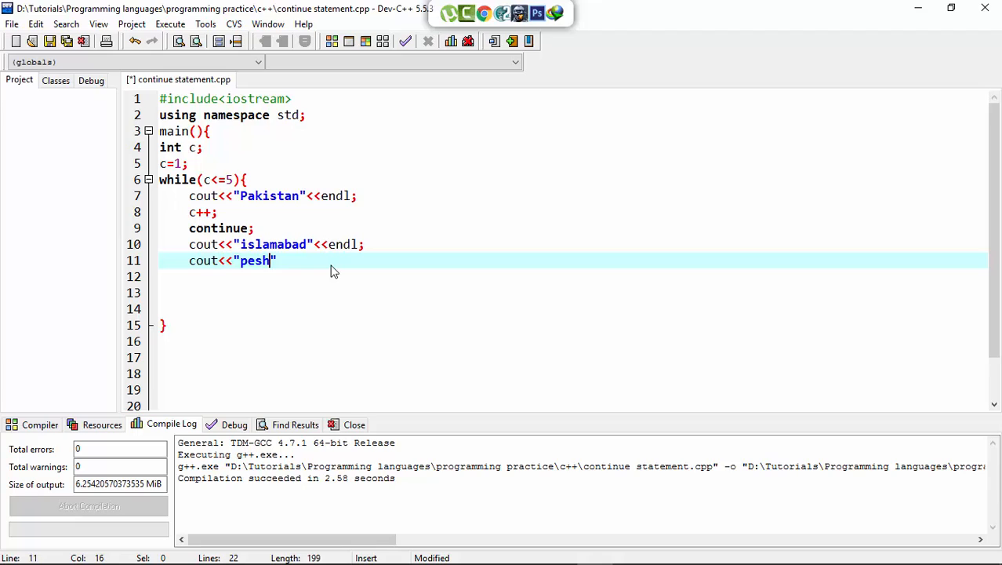
text(war)
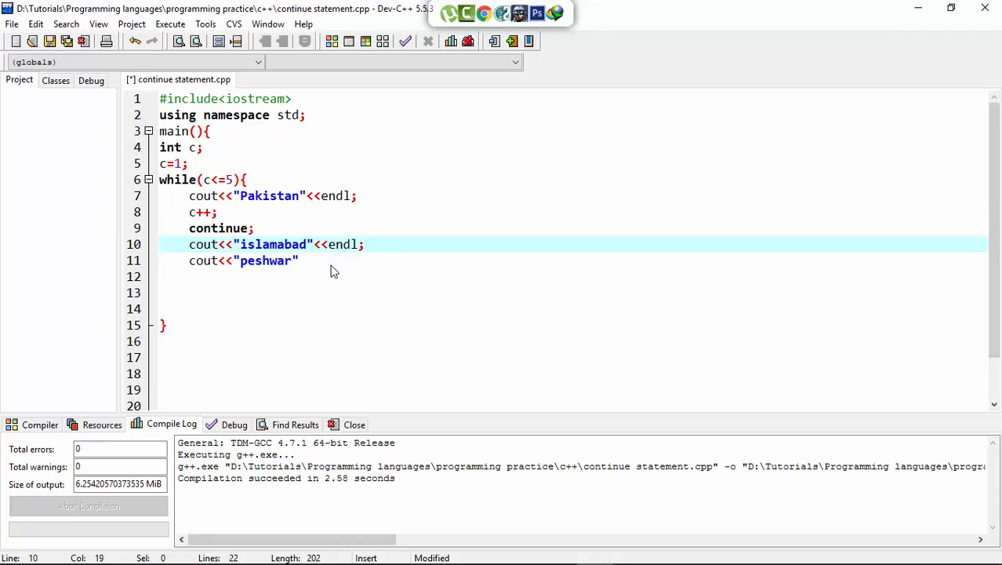
text(<<endl;)
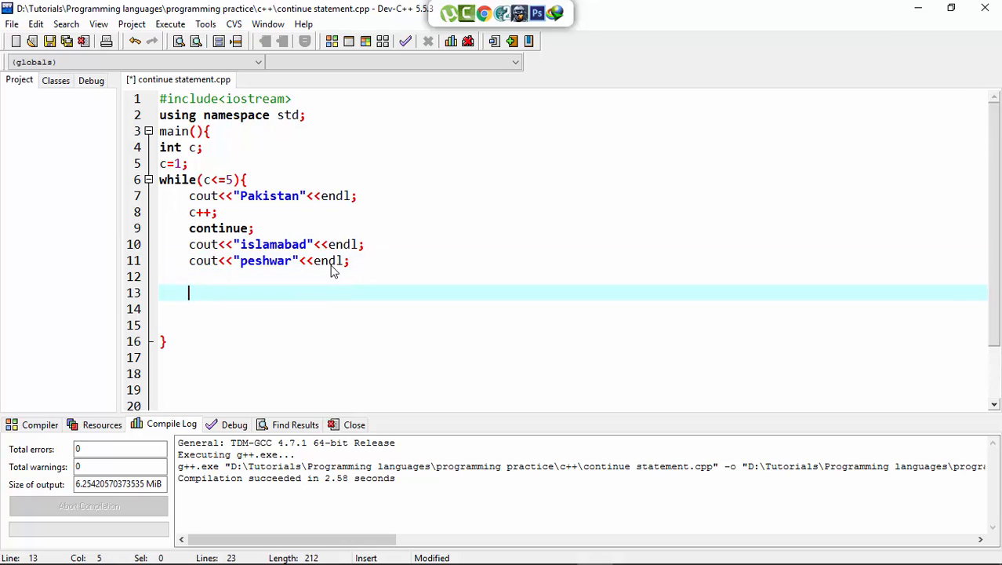
Step: Compile and run the program, showing Pakistan printed five times in the console
scroll(up, 3)
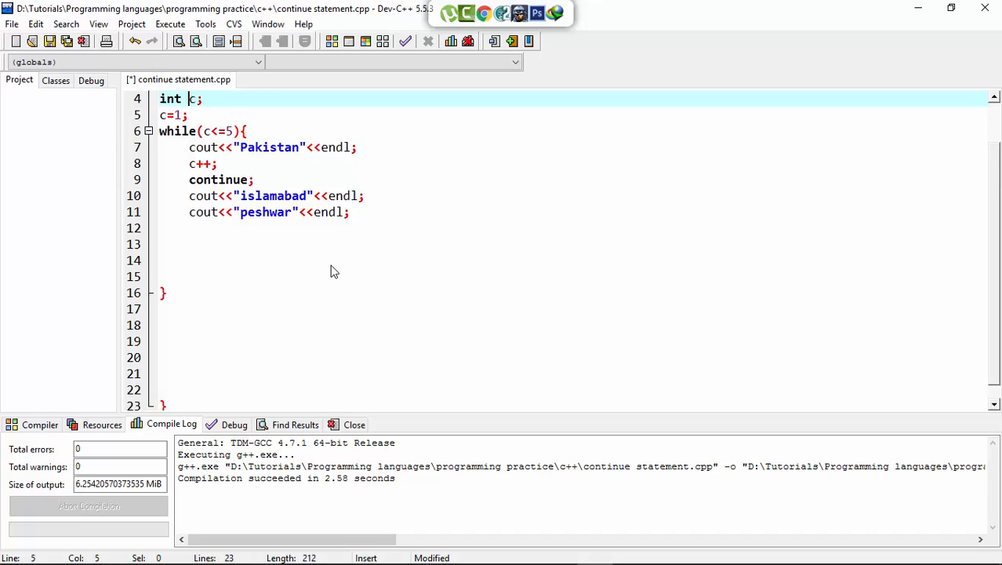
scroll(up, 3)
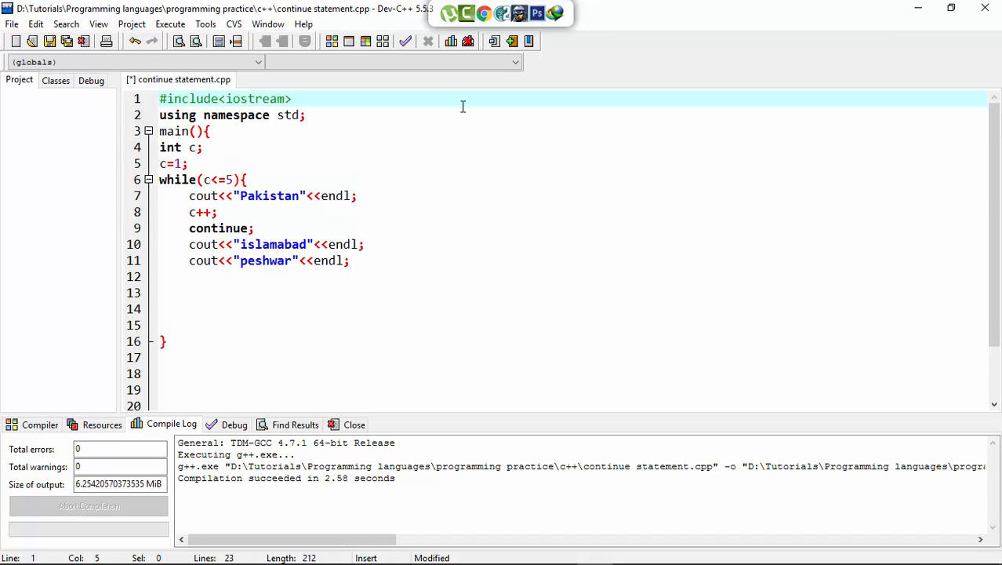
mouse_move(338, 41)
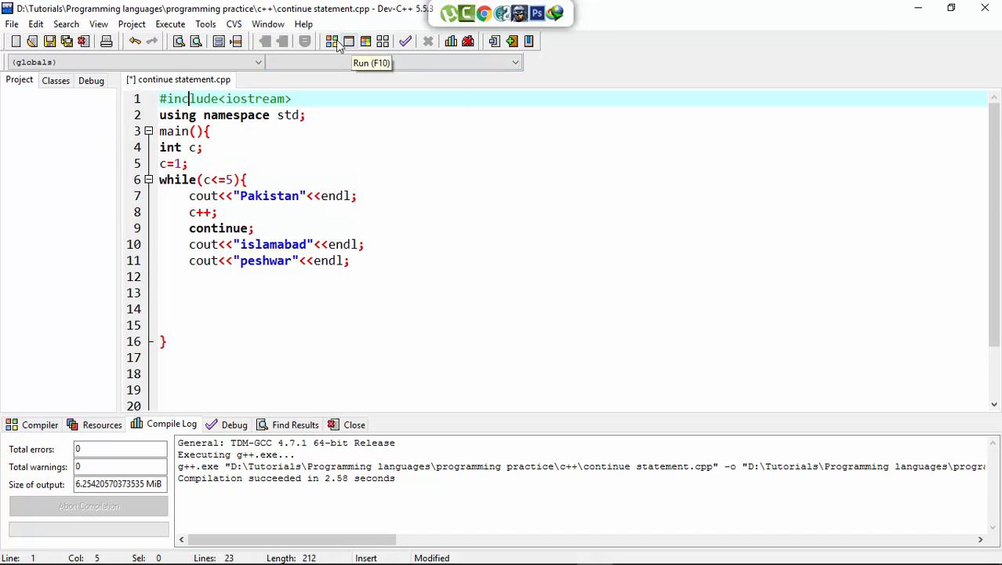
click(348, 41)
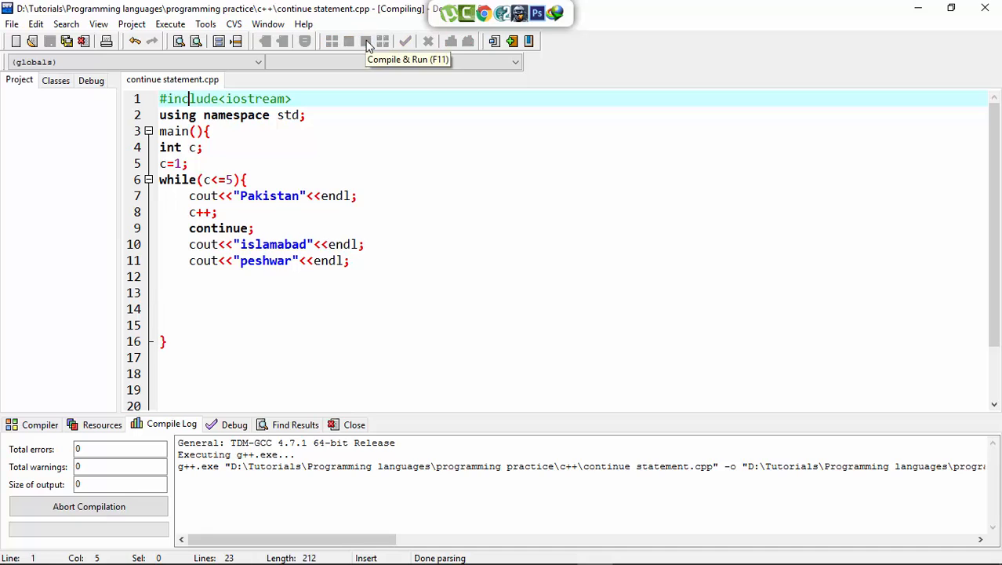
click(366, 41)
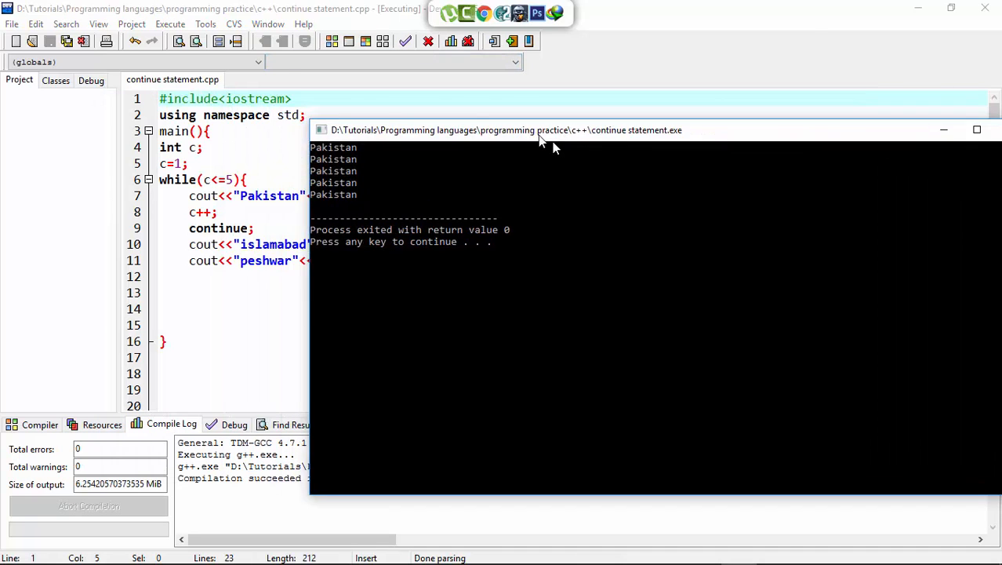